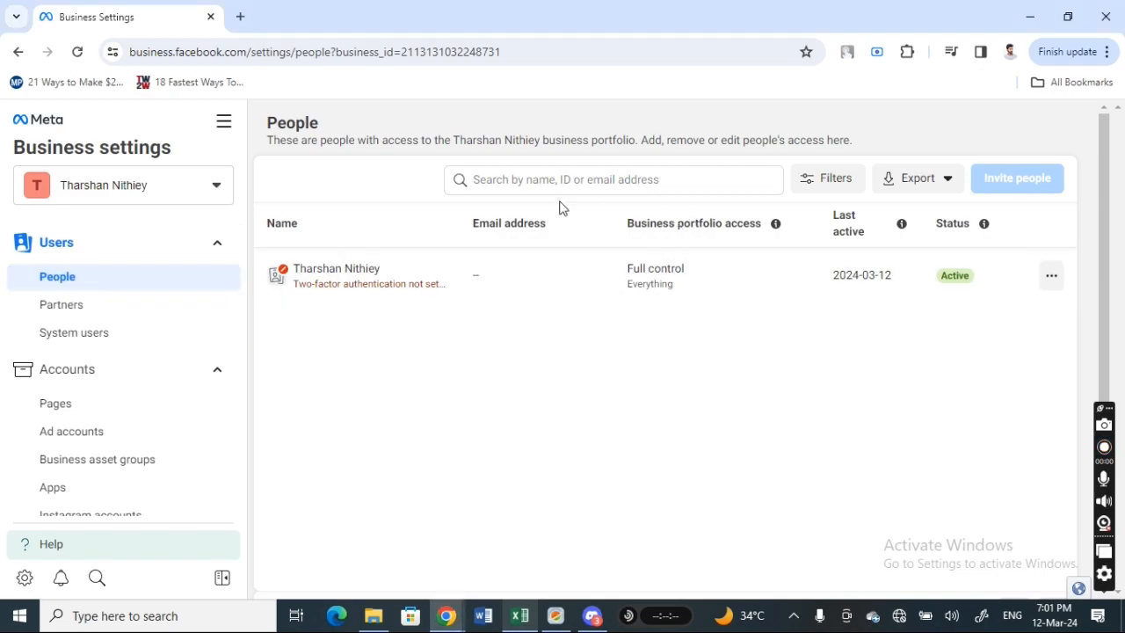
pyautogui.moveTo(348, 327)
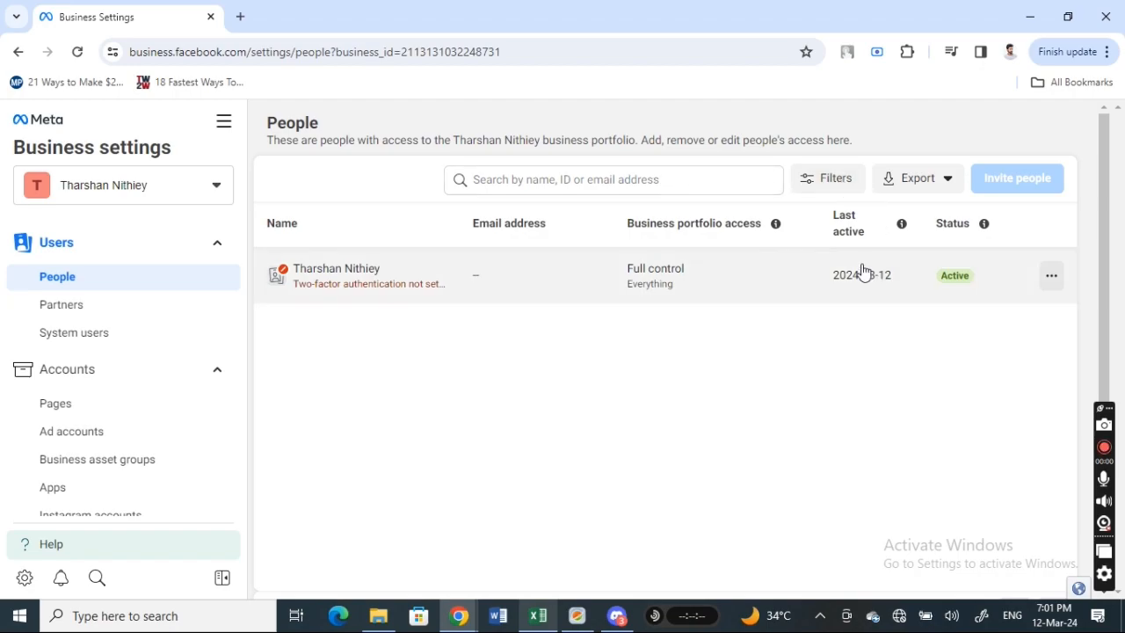
# Attempt Invite people on the People page, revealing the Access restricted advertising-restriction notice.
pyautogui.click(612, 180)
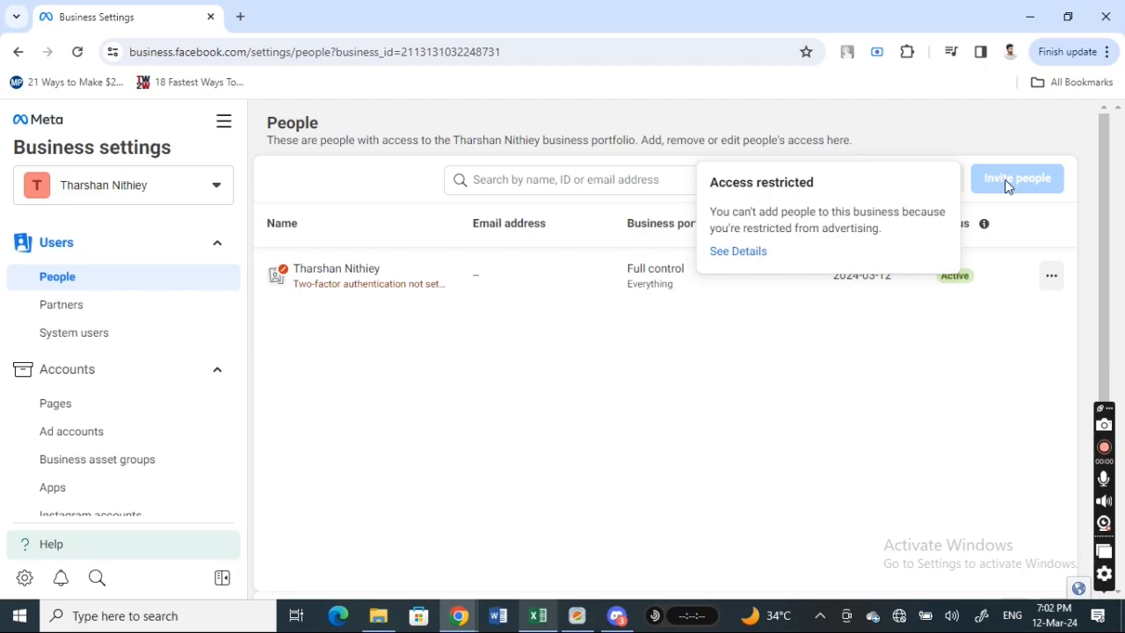
pyautogui.moveTo(652, 355)
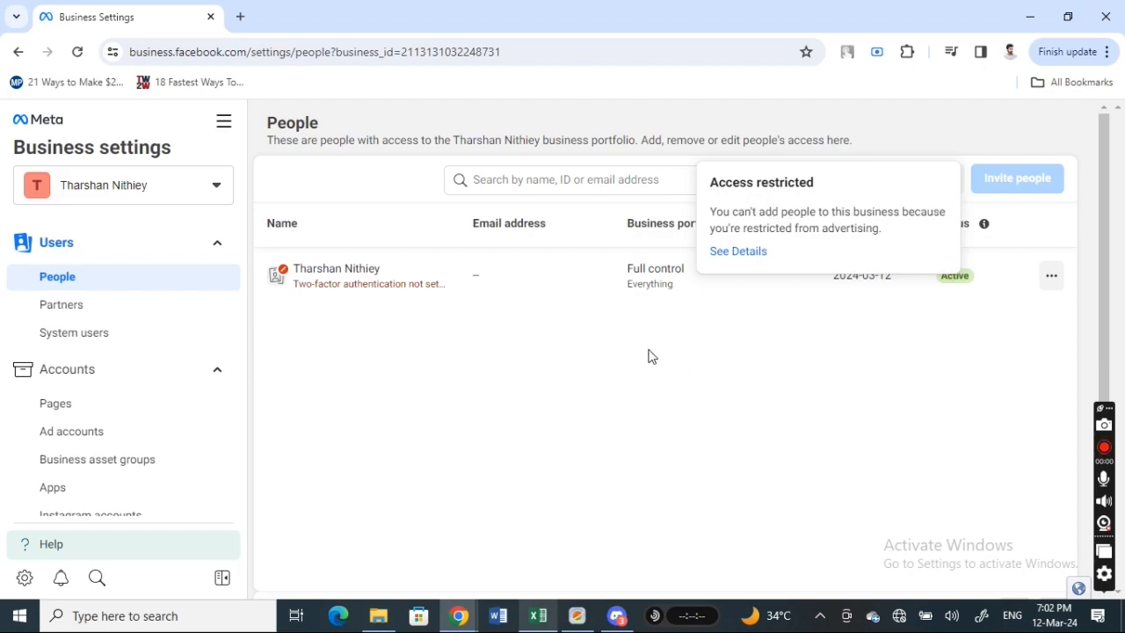
pyautogui.moveTo(739, 225)
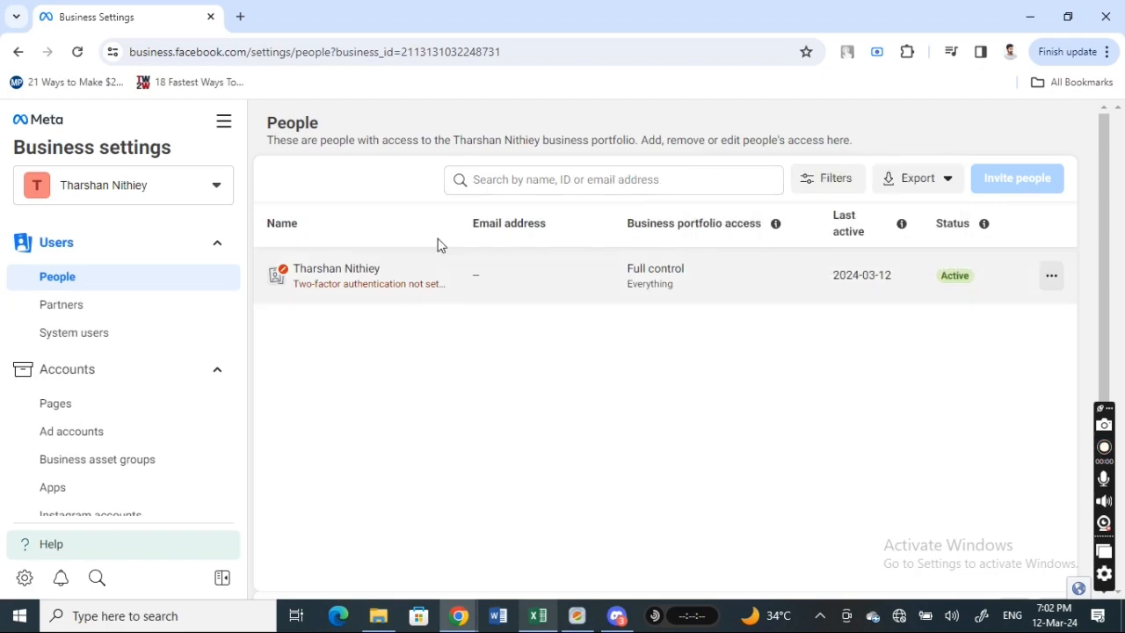
pyautogui.click(1016, 177)
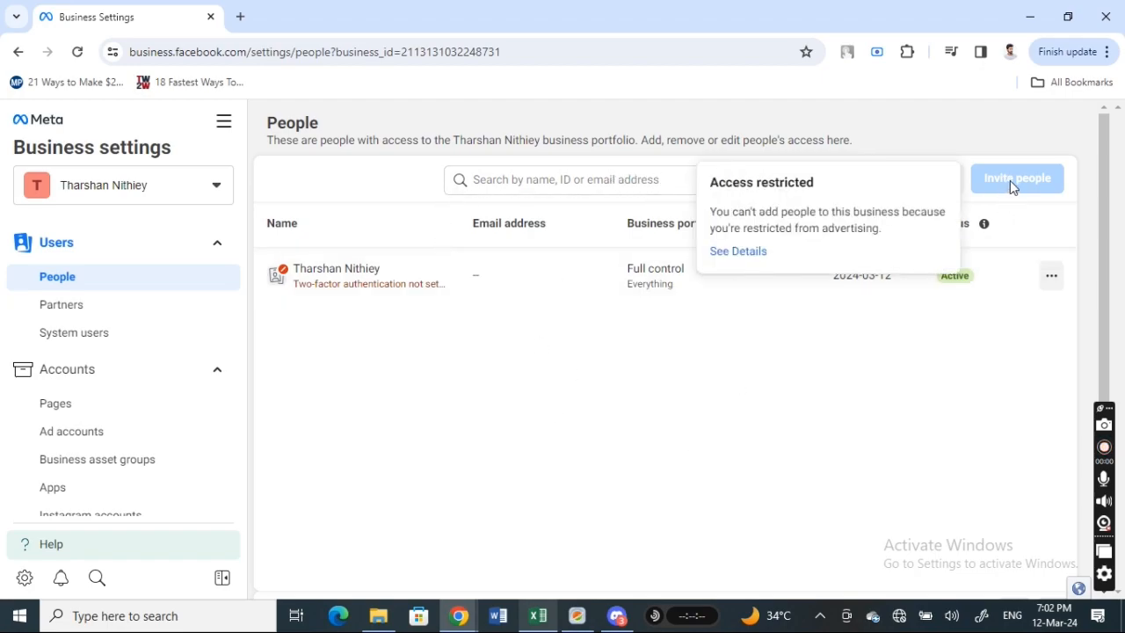
pyautogui.moveTo(506, 478)
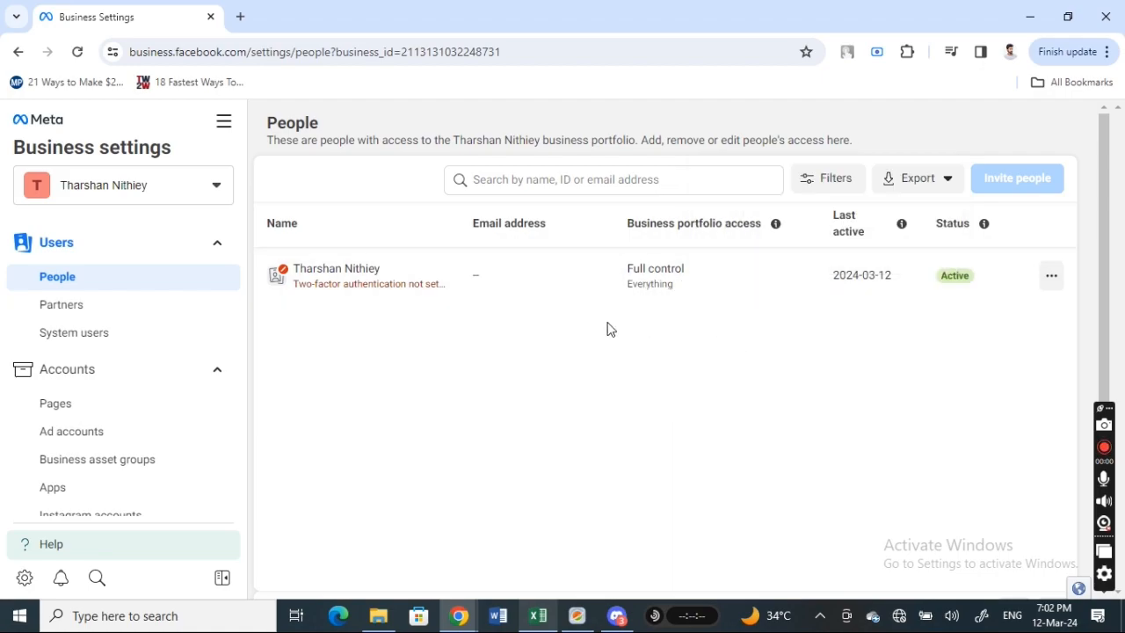
pyautogui.moveTo(426, 424)
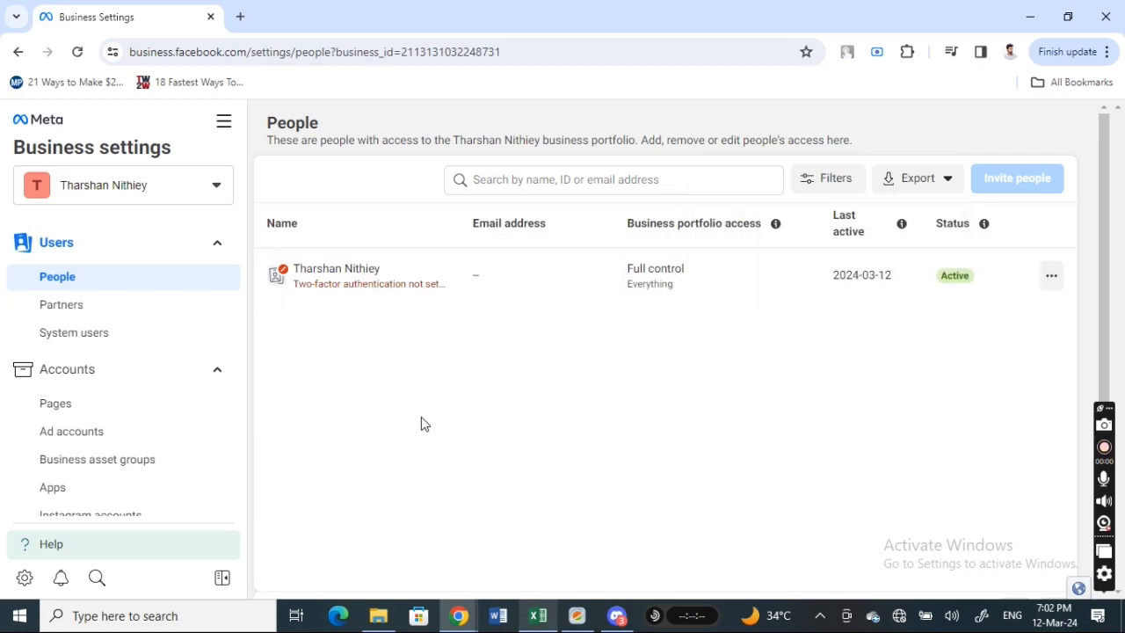
pyautogui.moveTo(570, 400)
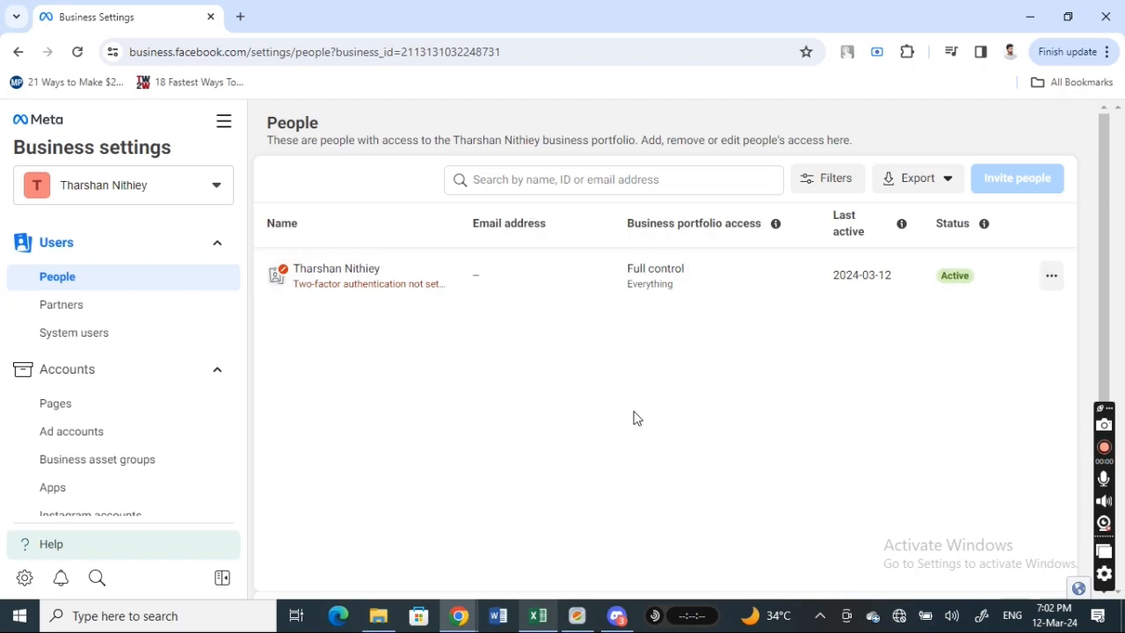
pyautogui.moveTo(1086, 443)
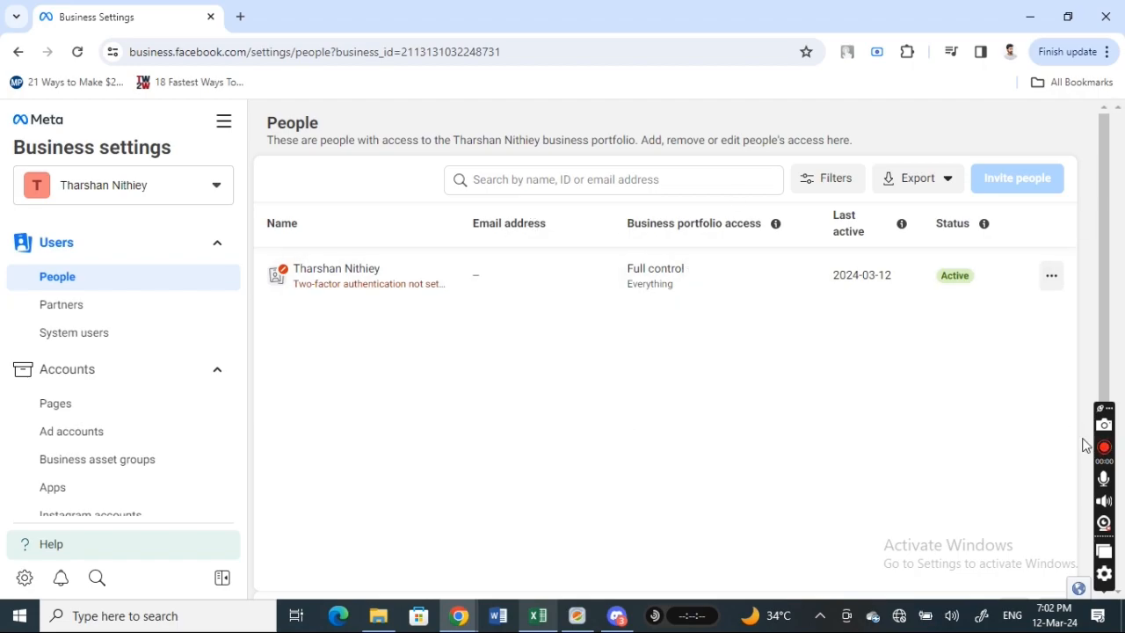